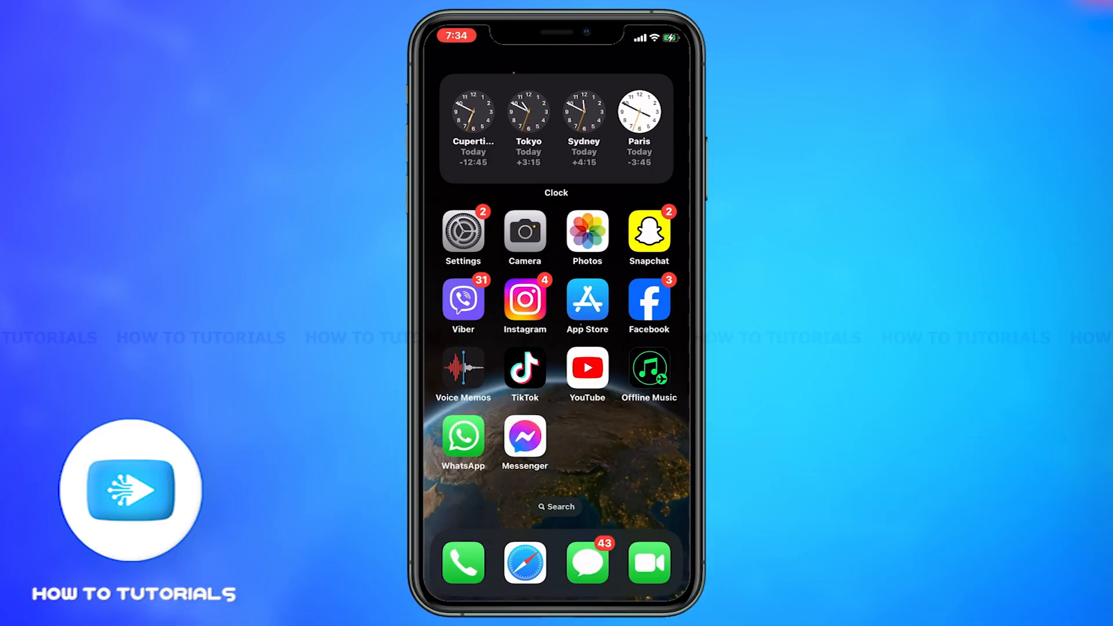
- Launch YouTube and start the Tom and Jerry Singapore Full Episodes (5-7) compilation
left_click(587, 369)
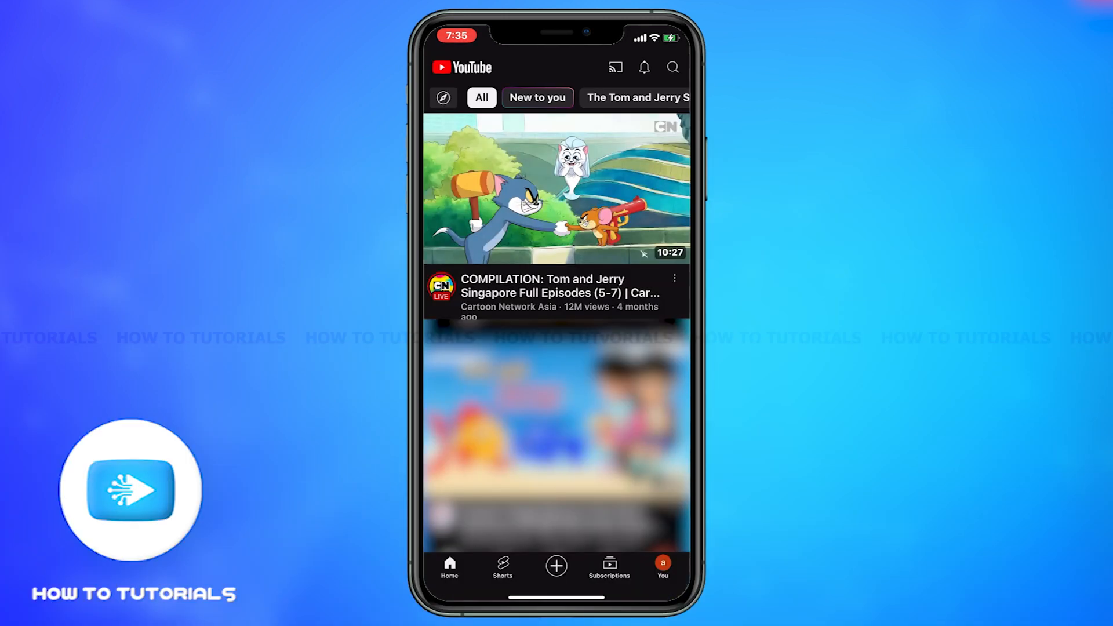
left_click(556, 189)
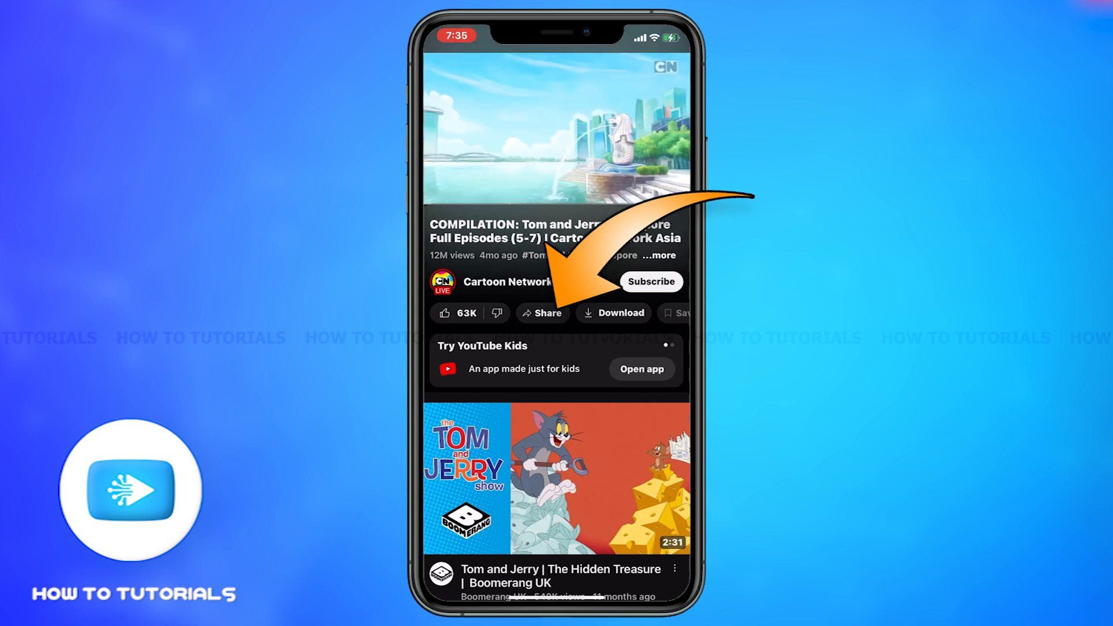
- Copy the compilation video's link from the Share options and return to the home screen
left_click(543, 313)
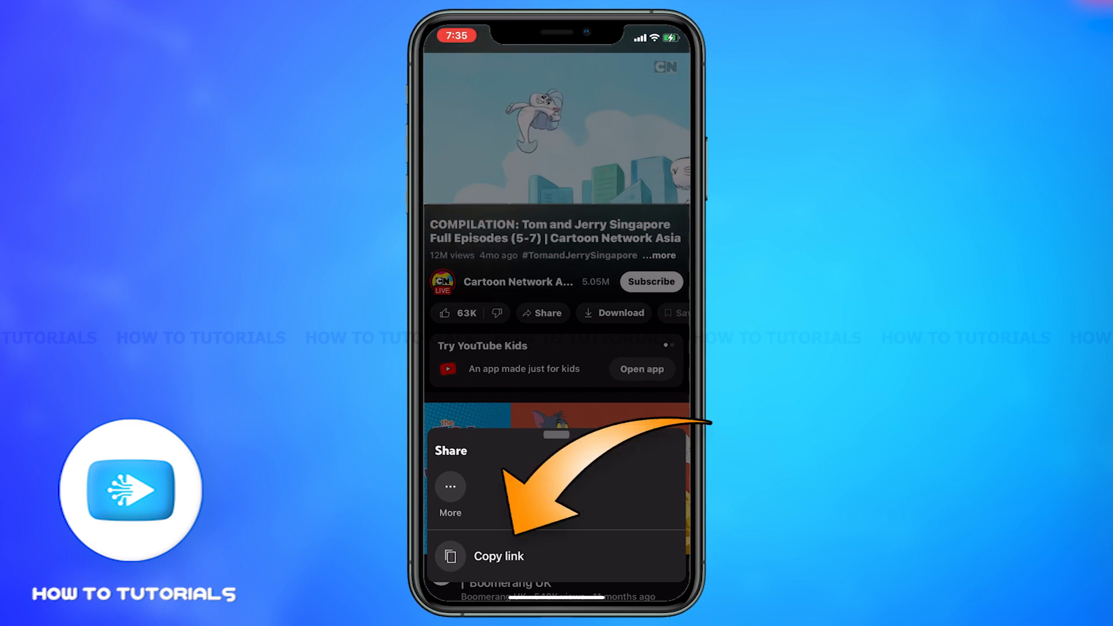
left_click(498, 557)
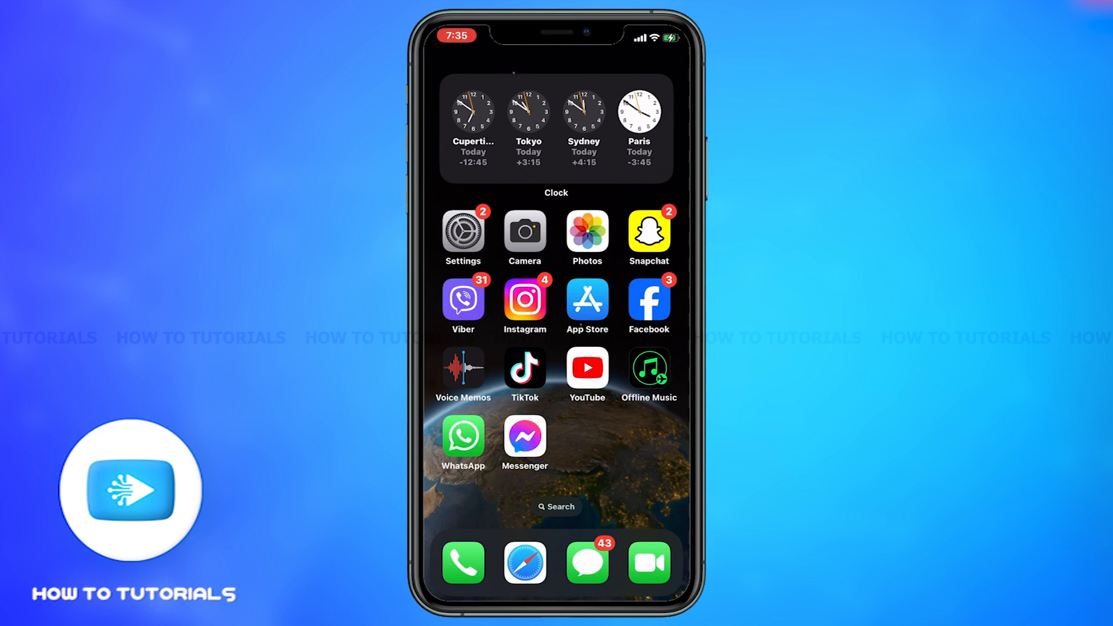
- Send the copied YouTube link in the Messenger chat with Stacy Stacy
left_click(524, 437)
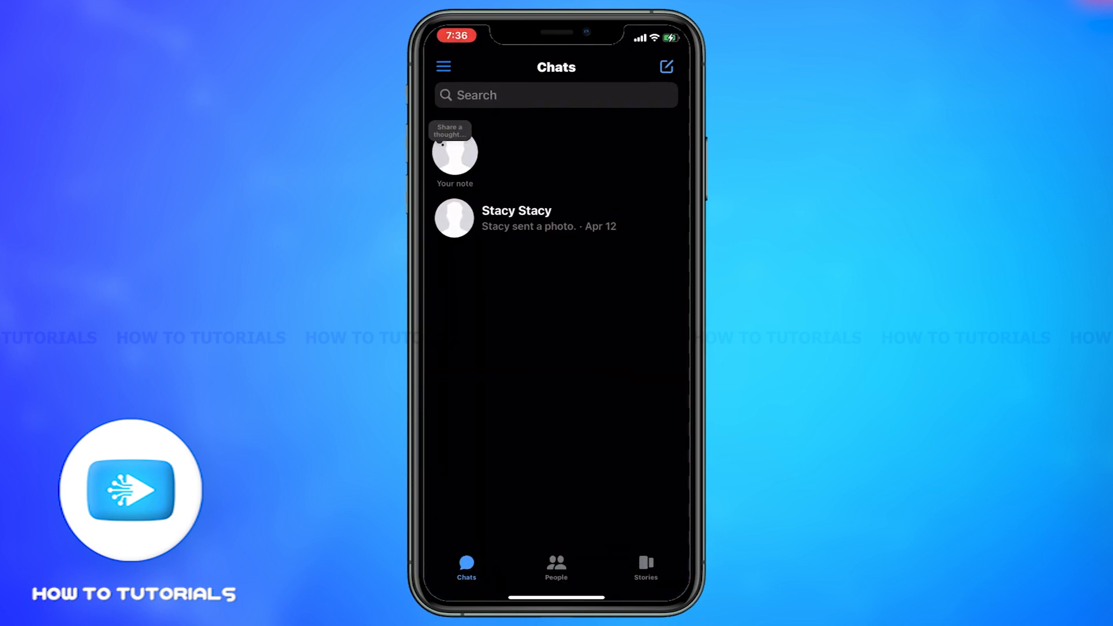
left_click(555, 218)
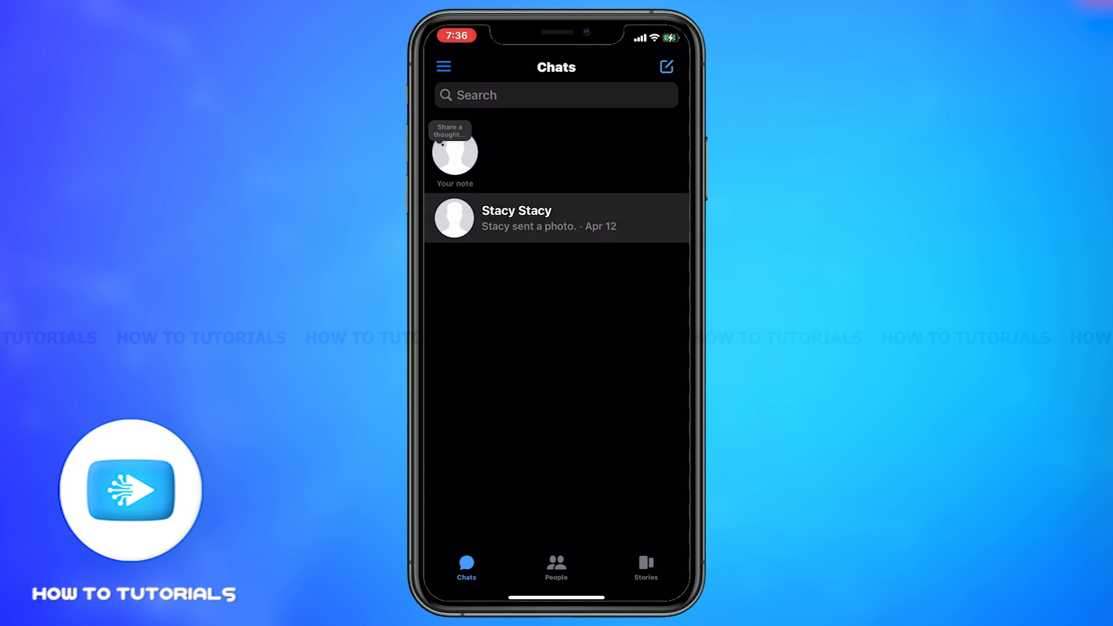
left_click(556, 218)
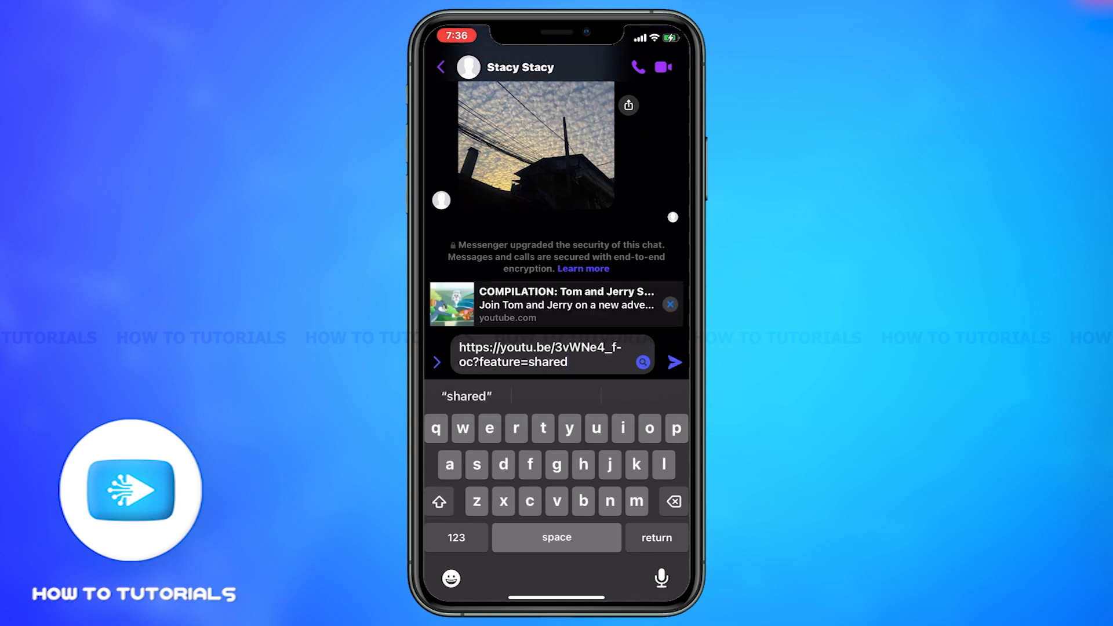
left_click(673, 363)
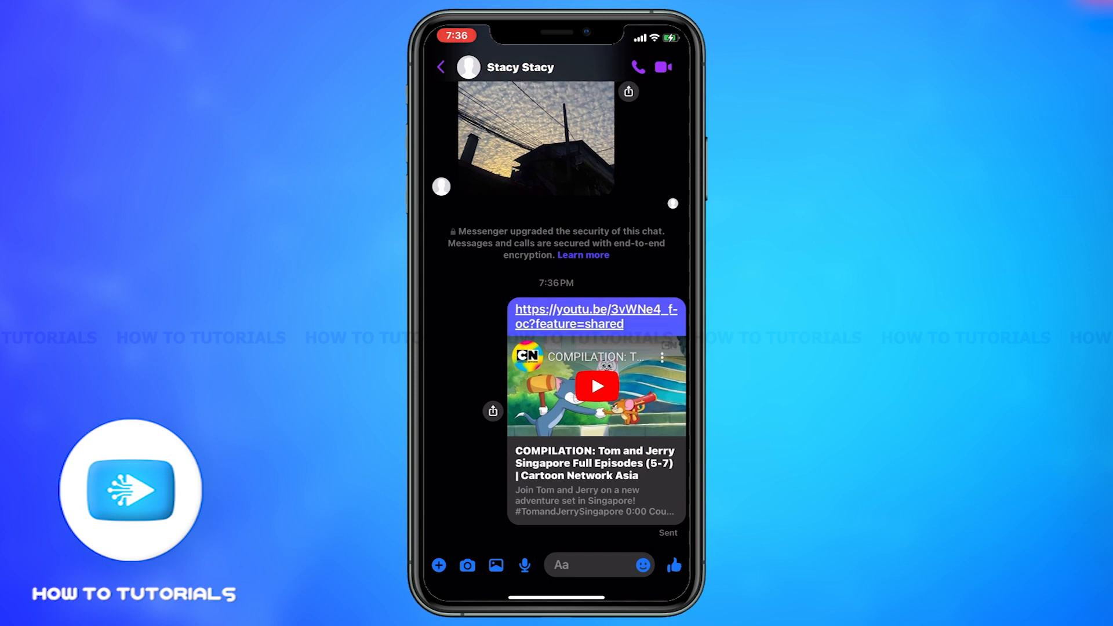
- Return to the Tom and Jerry video and bring up its system share sheet
left_click(597, 386)
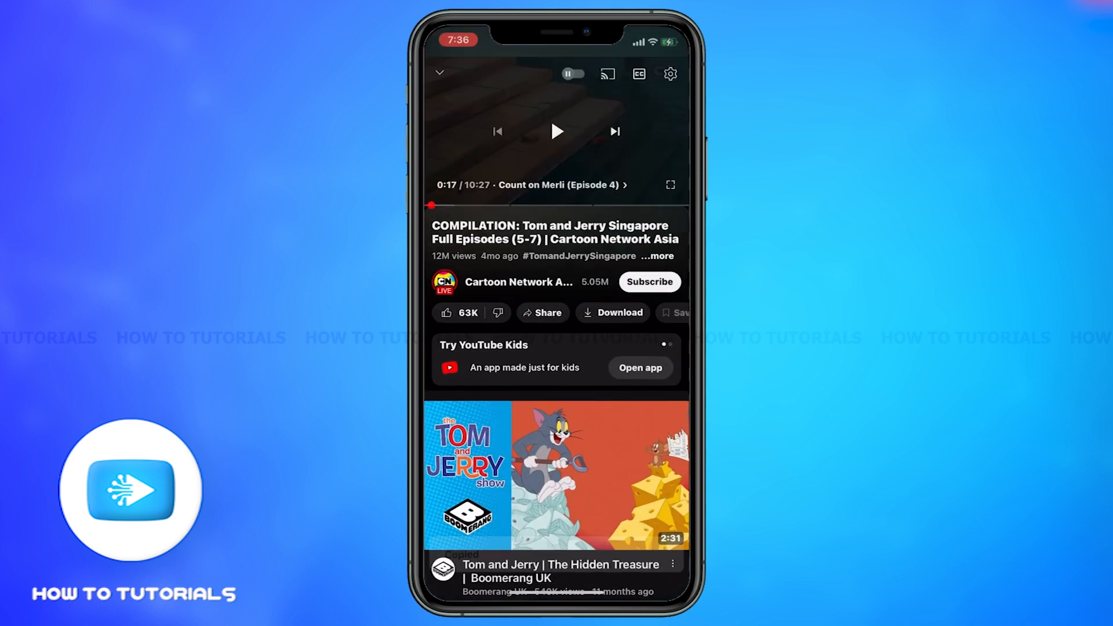
left_click(542, 312)
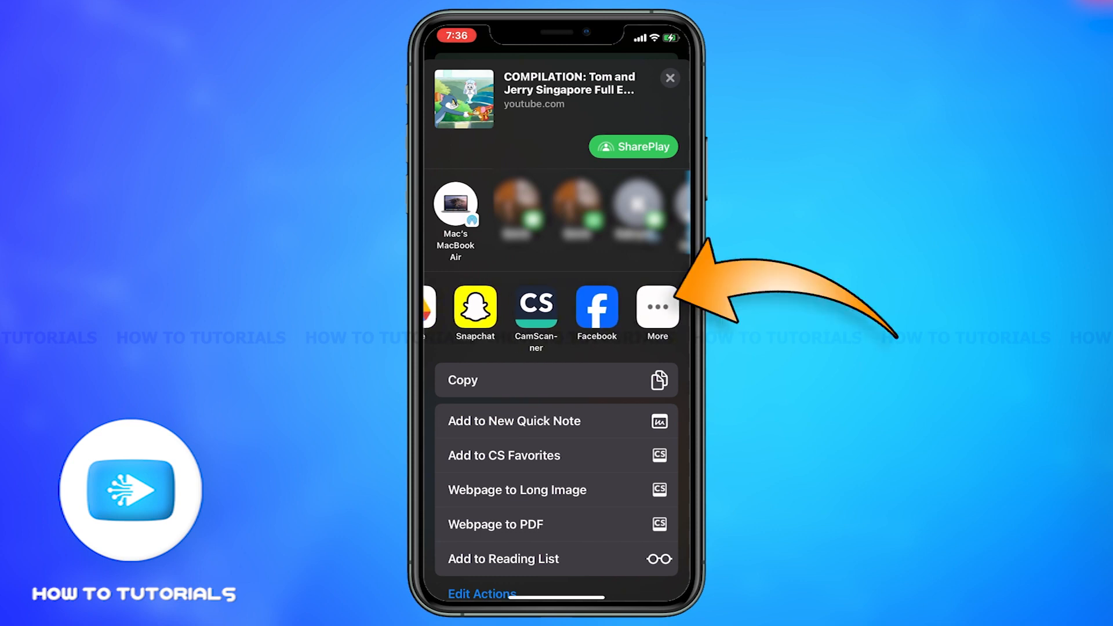
- Choose Messenger from the full apps list with Stacy Stacy as the recipient
left_click(656, 307)
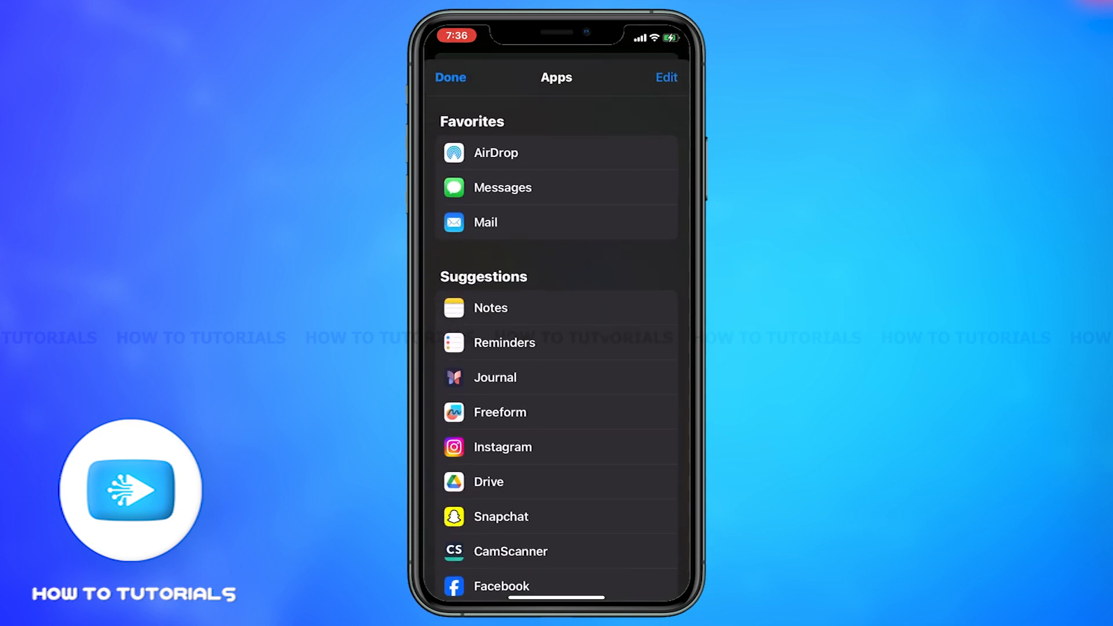
scroll("down", 3)
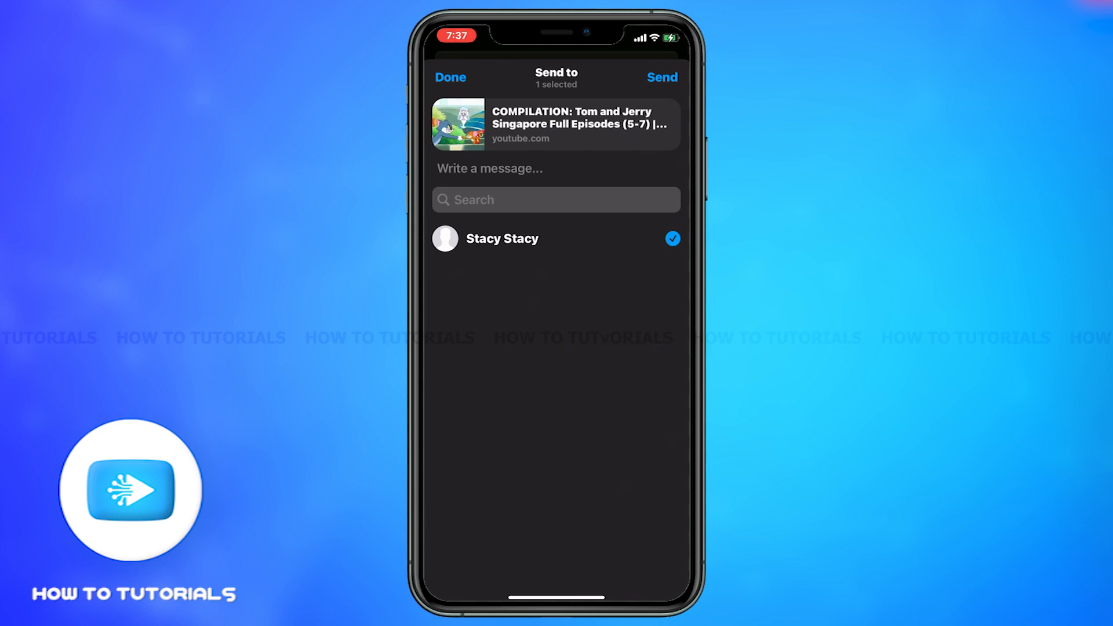
- Send the video preview to Stacy Stacy and return to their Messenger chat
left_click(661, 76)
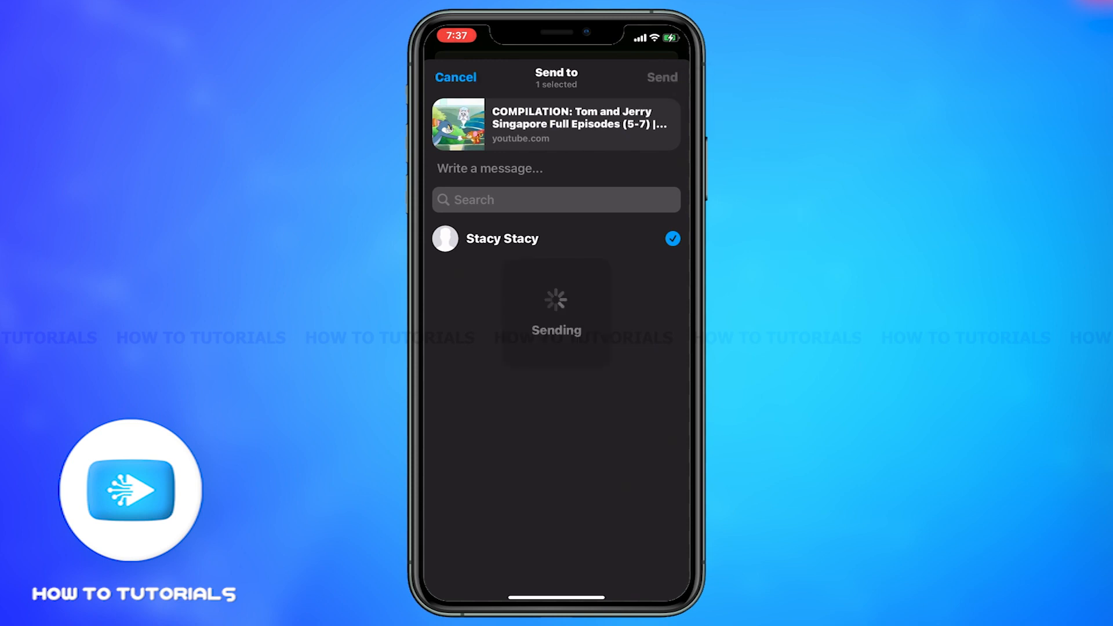
left_click(662, 76)
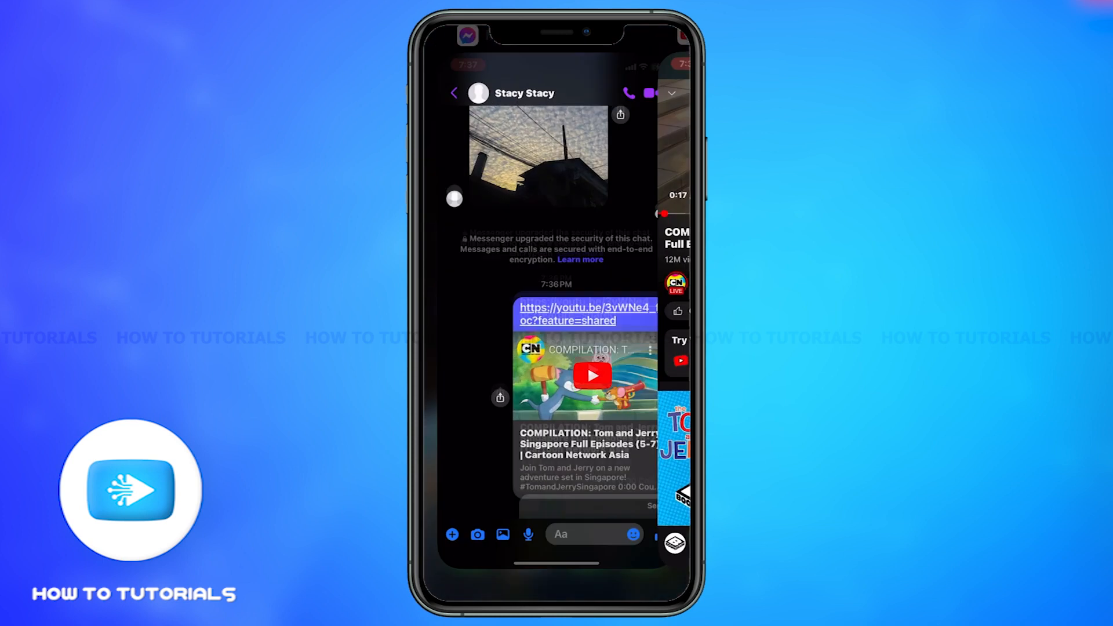
scroll("down", 3)
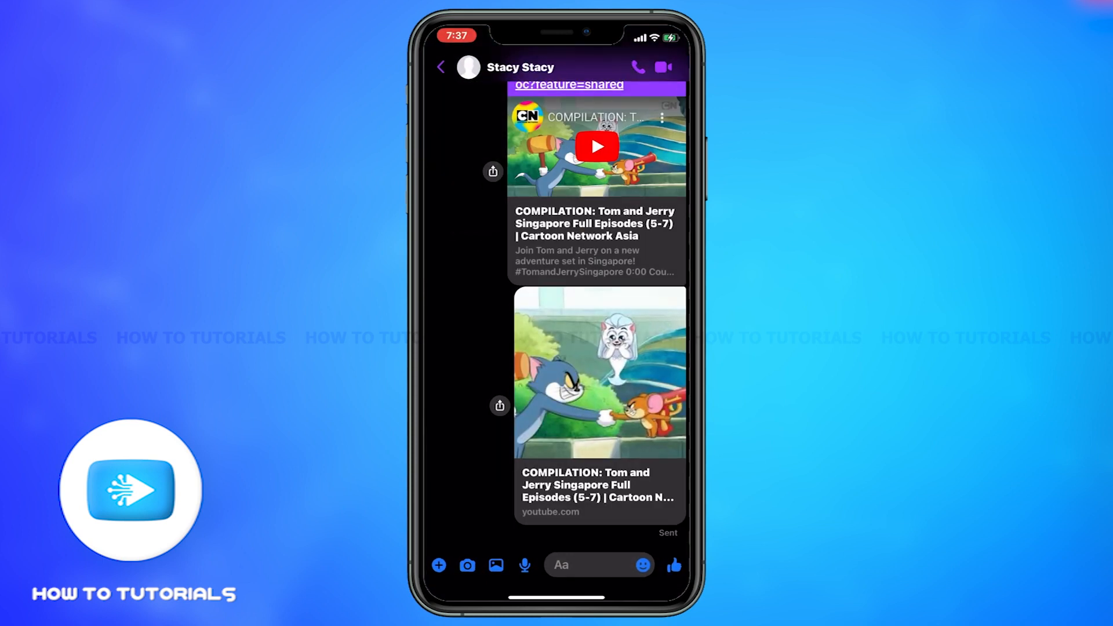
scroll("down", 3)
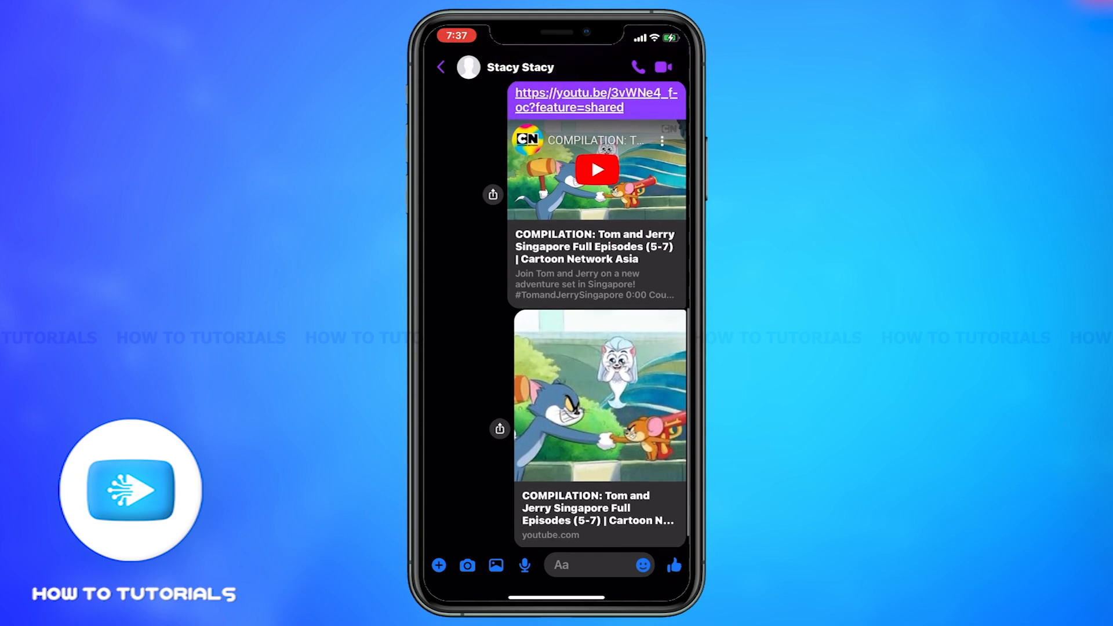
scroll("up", 3)
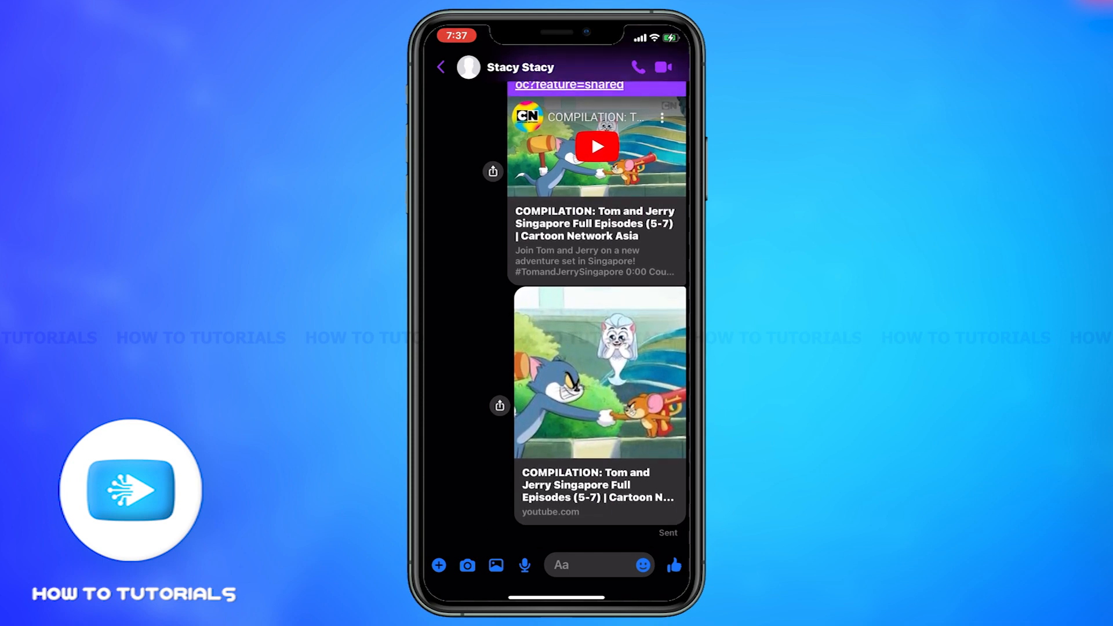